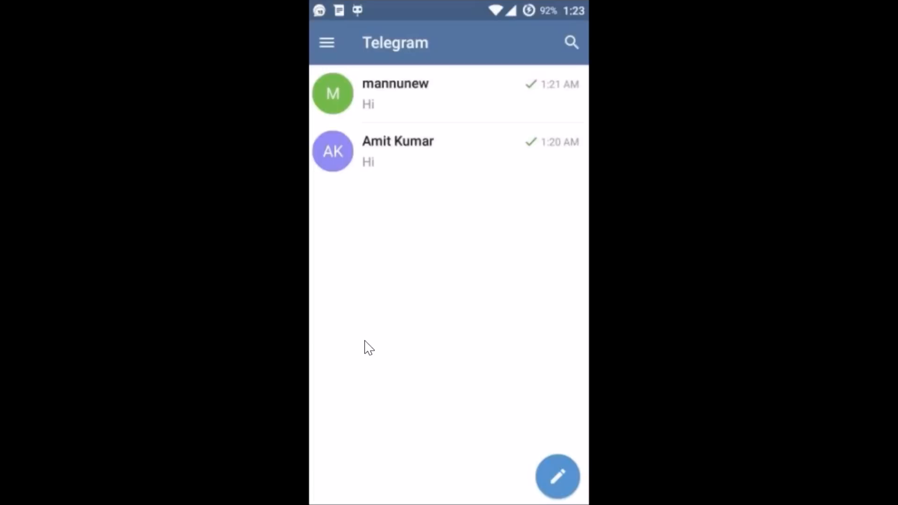
pyautogui.moveTo(328, 42)
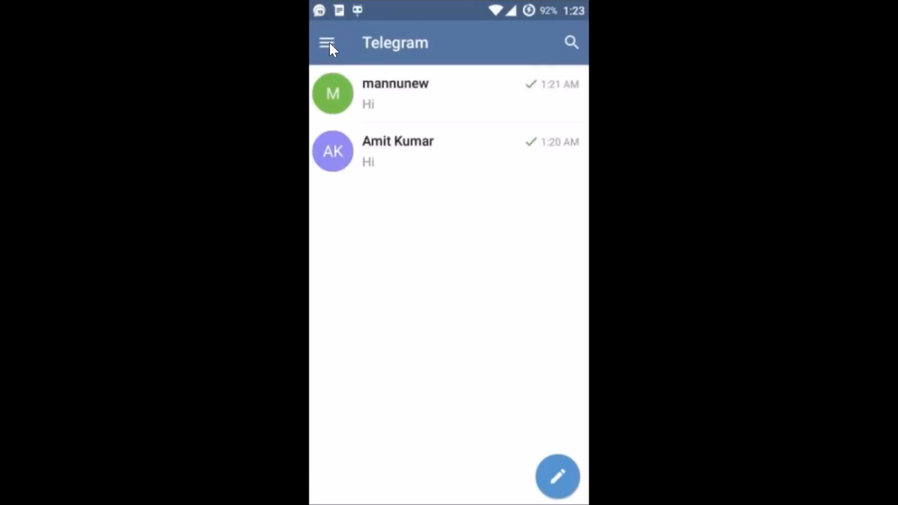
# Navigate from the chat list through Settings to the Privacy and Security page.
pyautogui.click(327, 42)
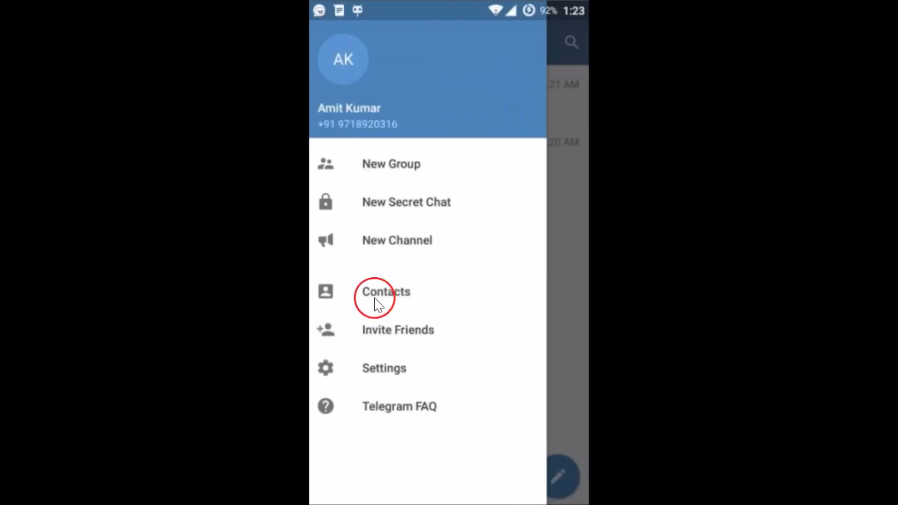
pyautogui.click(383, 367)
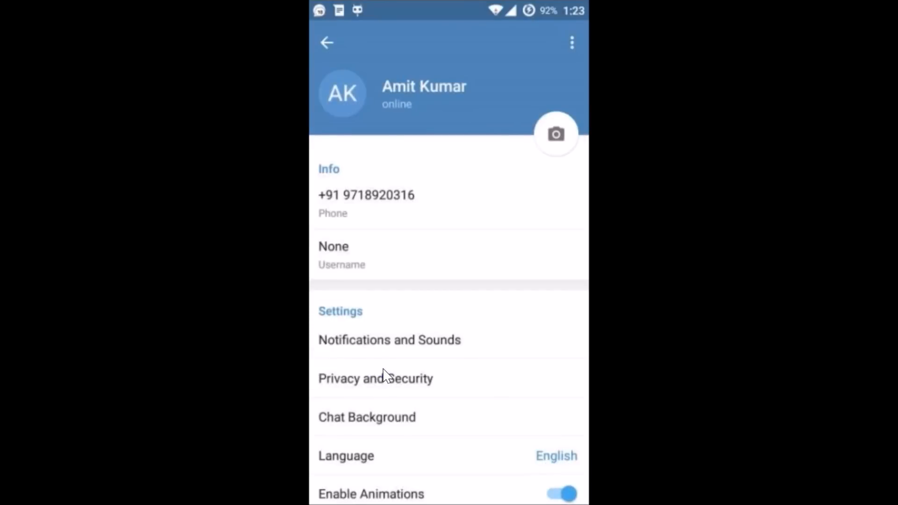
pyautogui.click(376, 378)
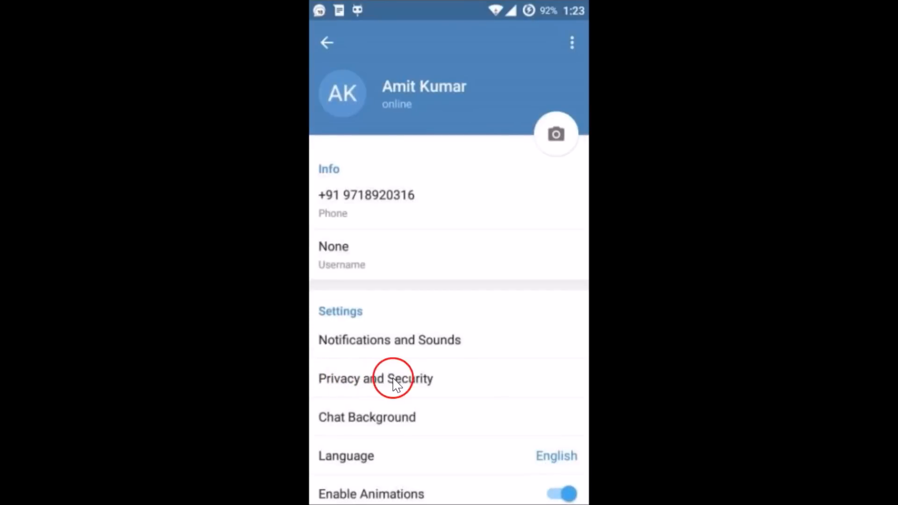
pyautogui.click(375, 379)
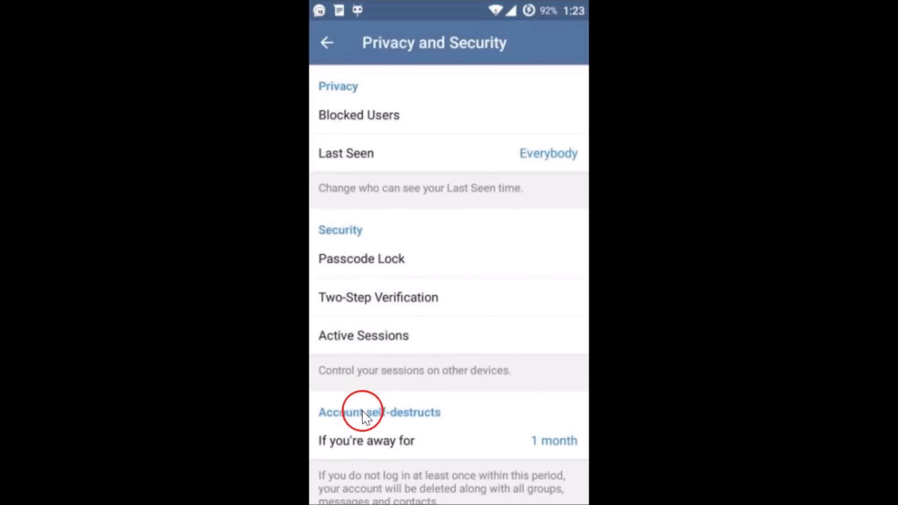
pyautogui.moveTo(375, 415)
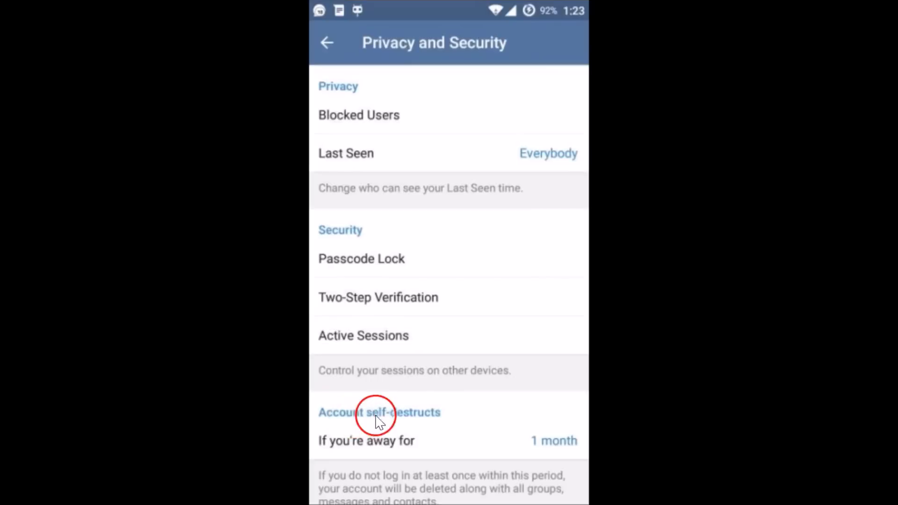
pyautogui.moveTo(432, 423)
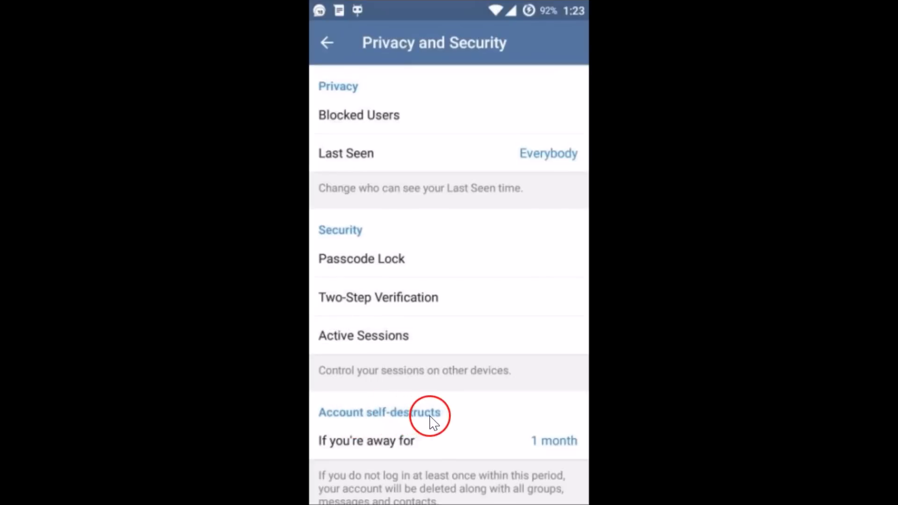
pyautogui.moveTo(401, 449)
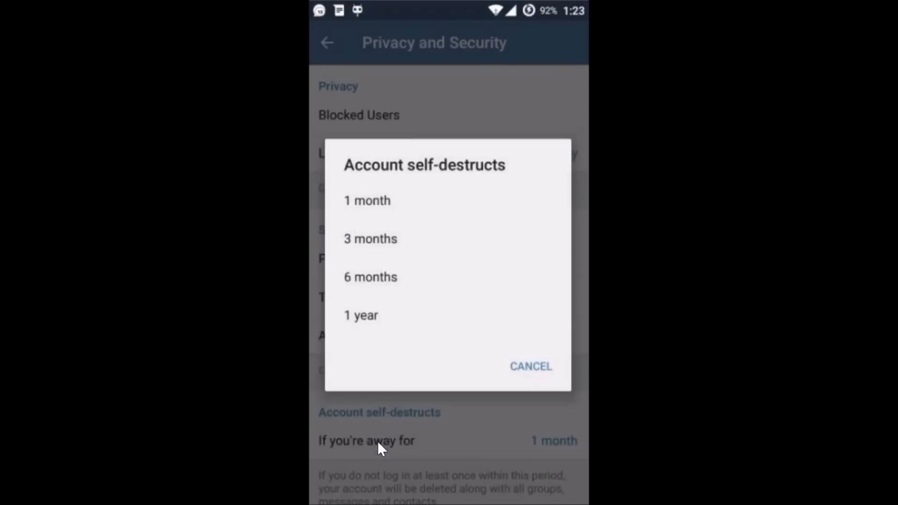
pyautogui.moveTo(536, 162)
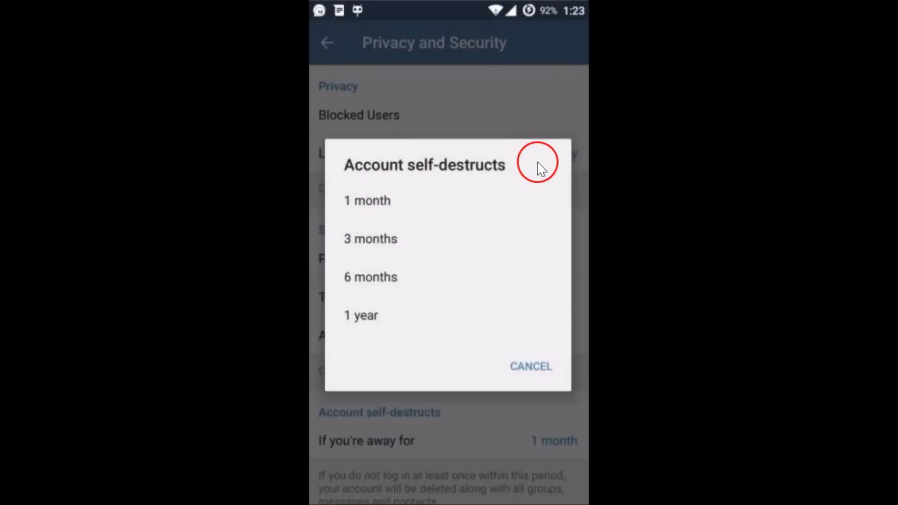
pyautogui.moveTo(421, 209)
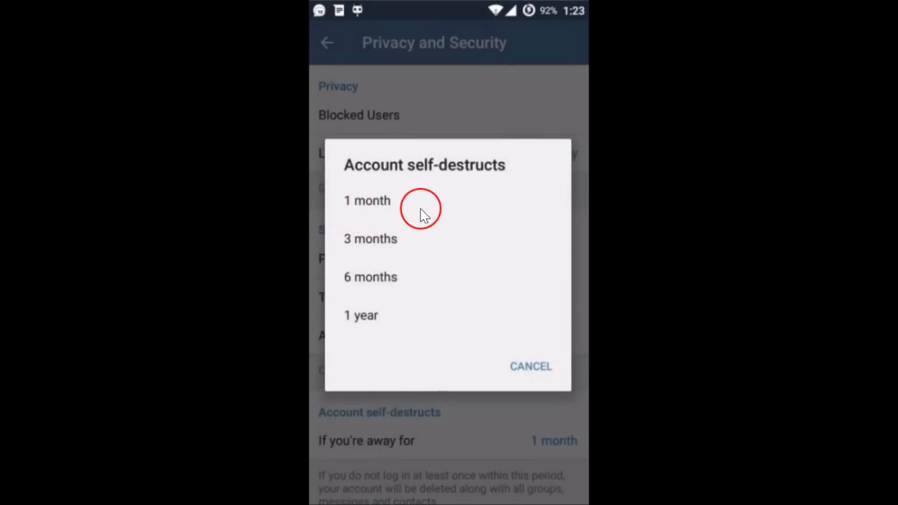
pyautogui.moveTo(370, 315)
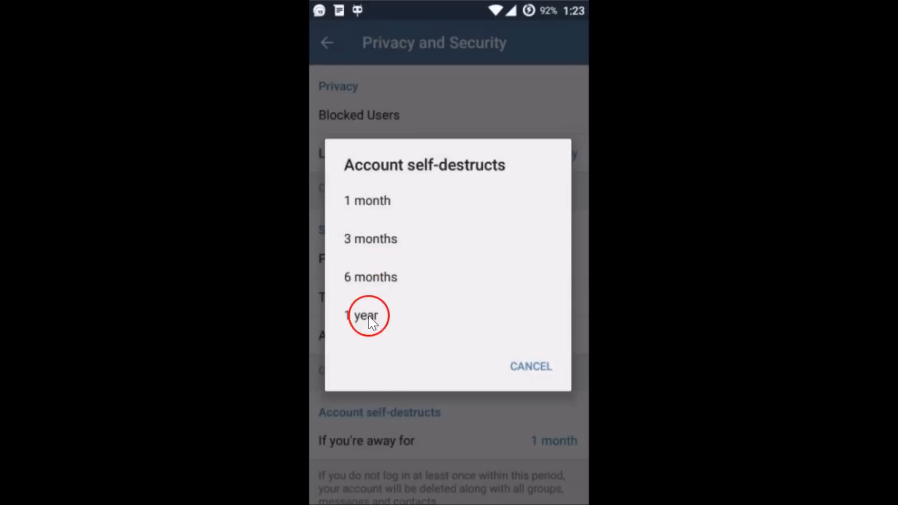
pyautogui.moveTo(404, 329)
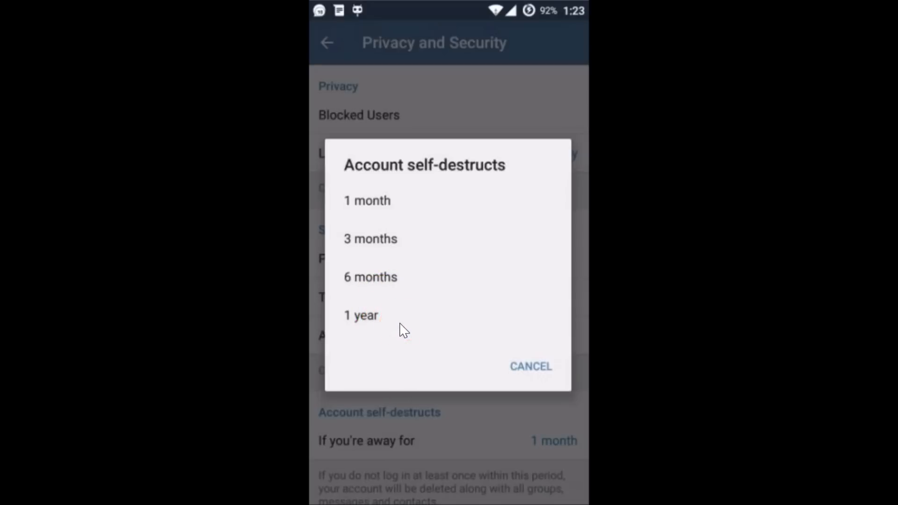
# Choose 1 month as the 'If you're away for' account self-destruct period.
pyautogui.click(375, 200)
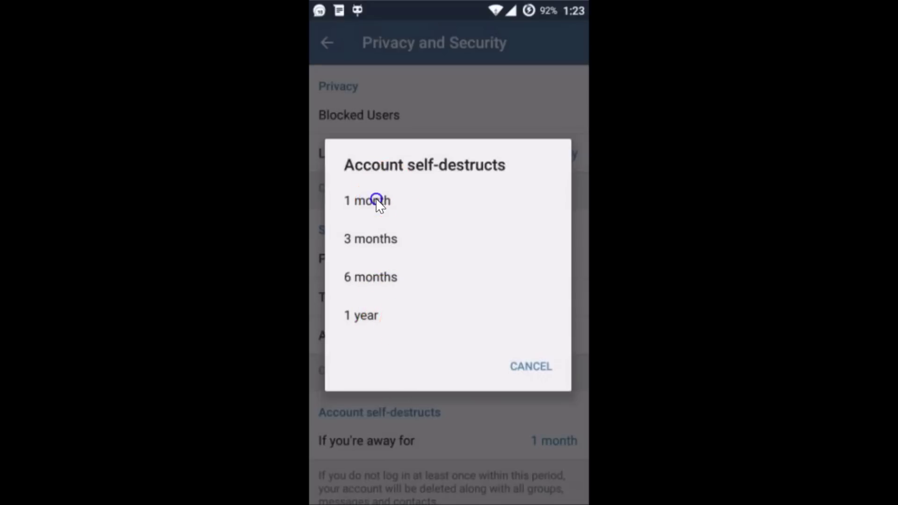
pyautogui.click(366, 200)
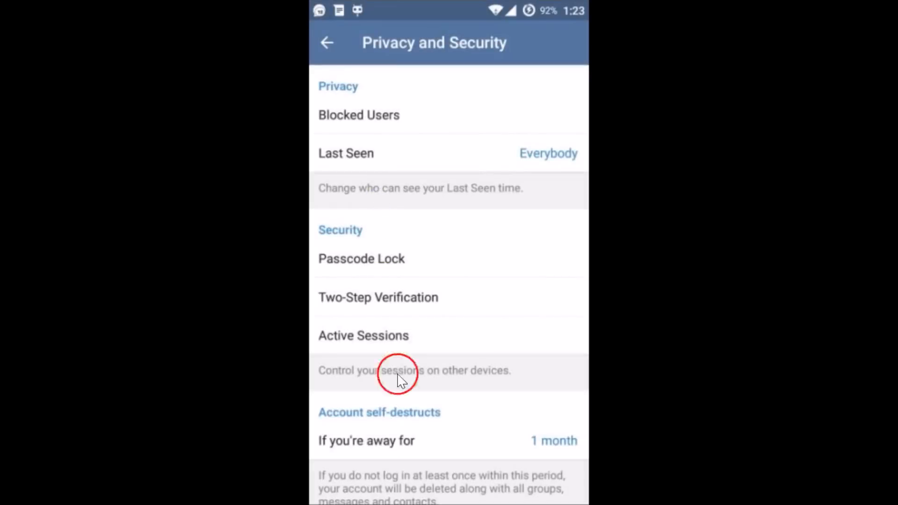
pyautogui.moveTo(426, 432)
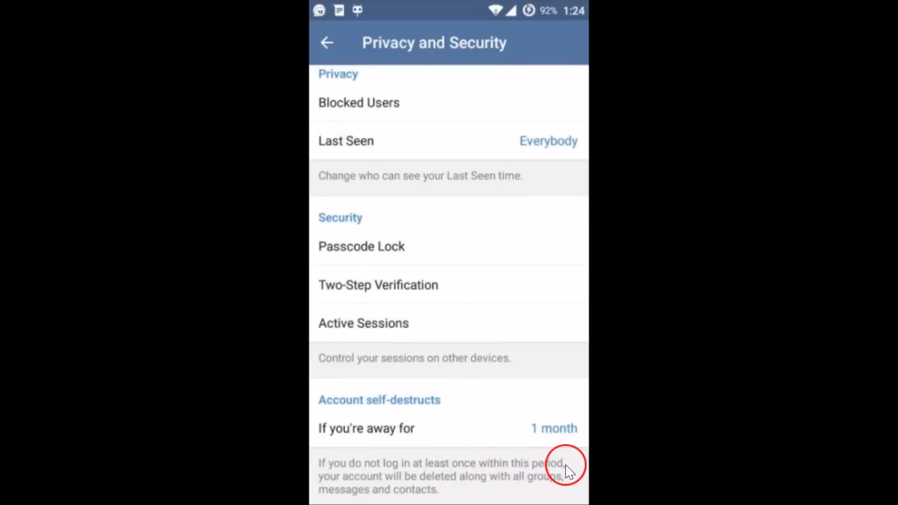
pyautogui.moveTo(422, 486)
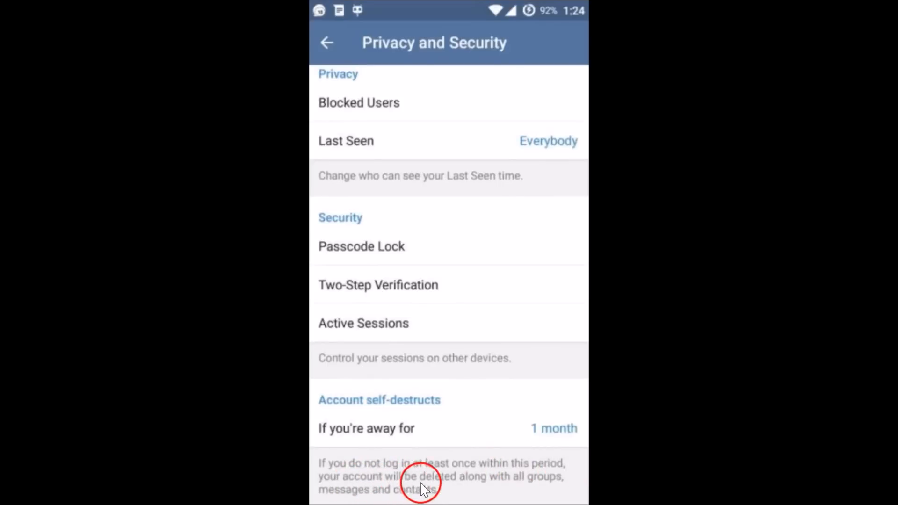
pyautogui.moveTo(535, 483)
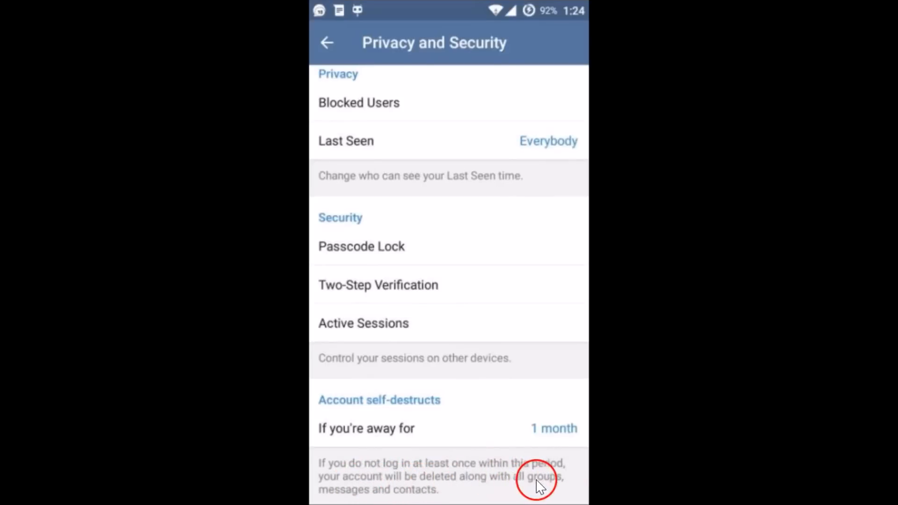
pyautogui.moveTo(438, 496)
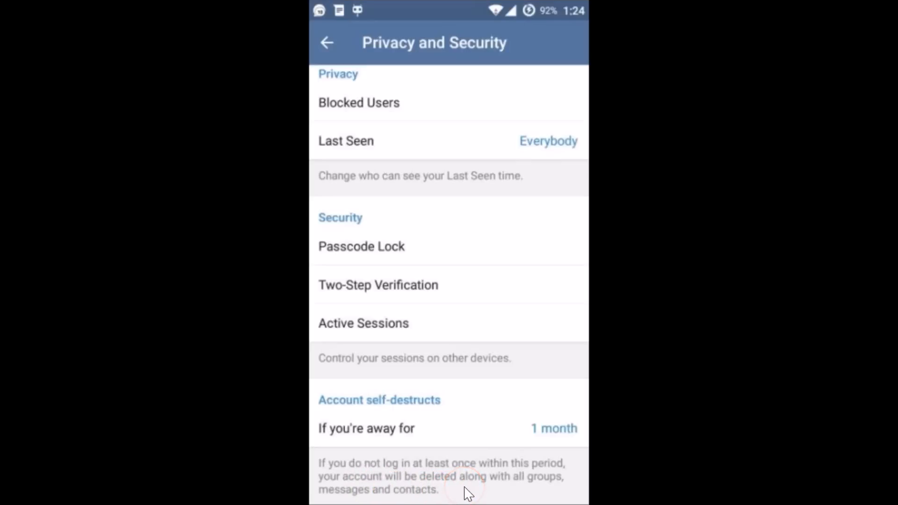
# Go back from Privacy and Security through Settings to the chat list.
pyautogui.click(326, 42)
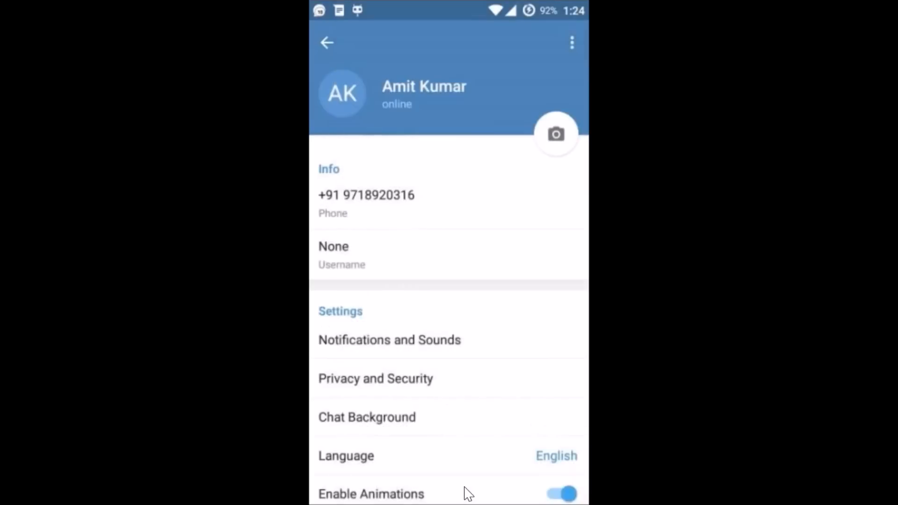
pyautogui.click(326, 42)
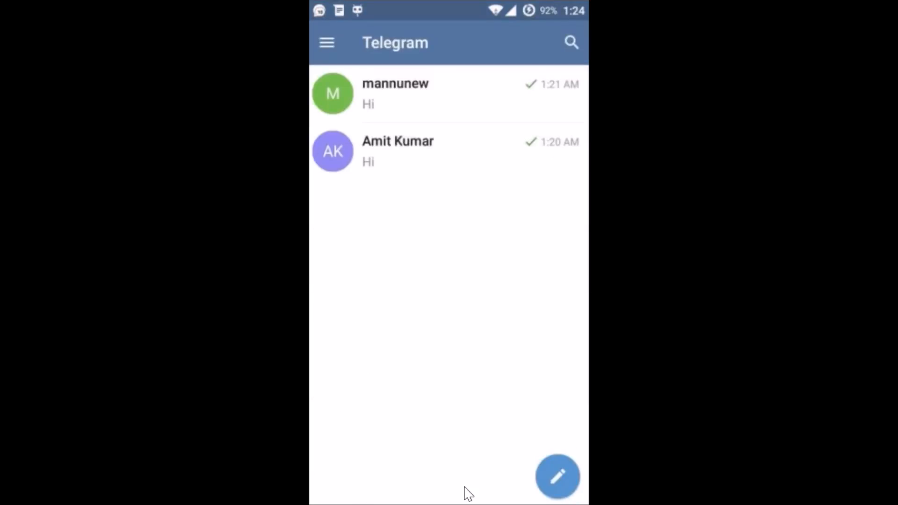